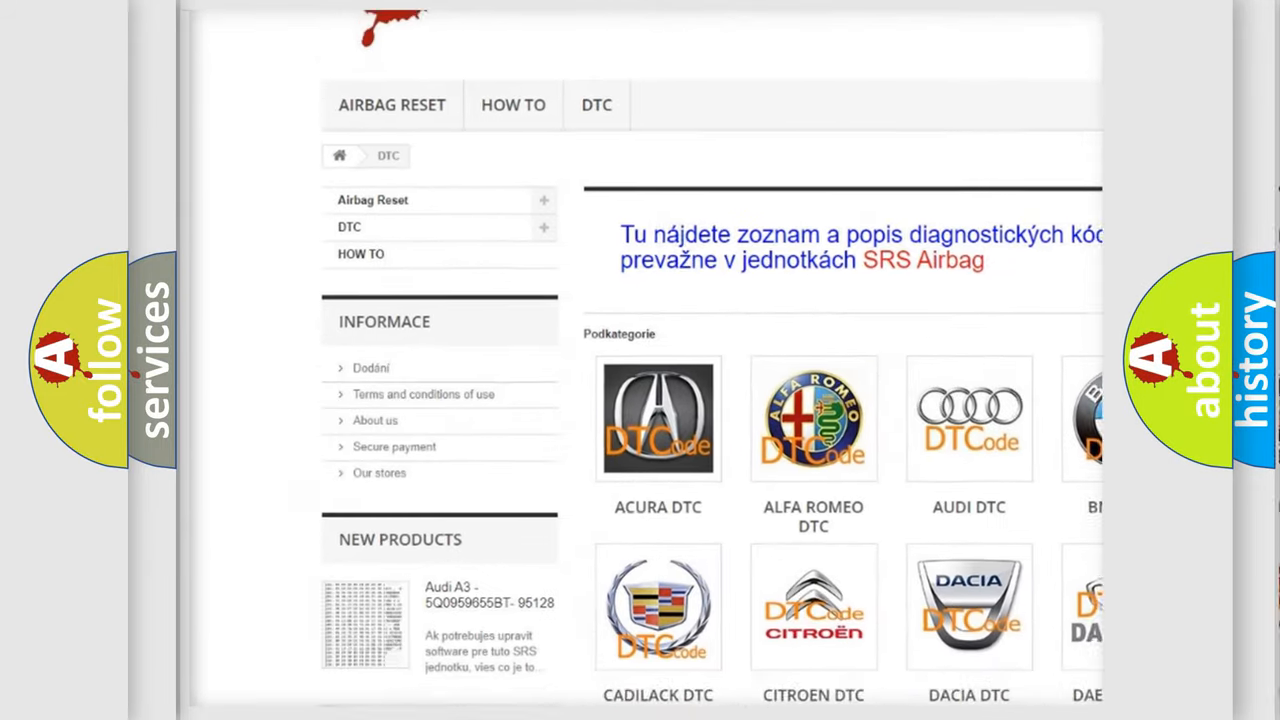
pyautogui.scroll(-3)
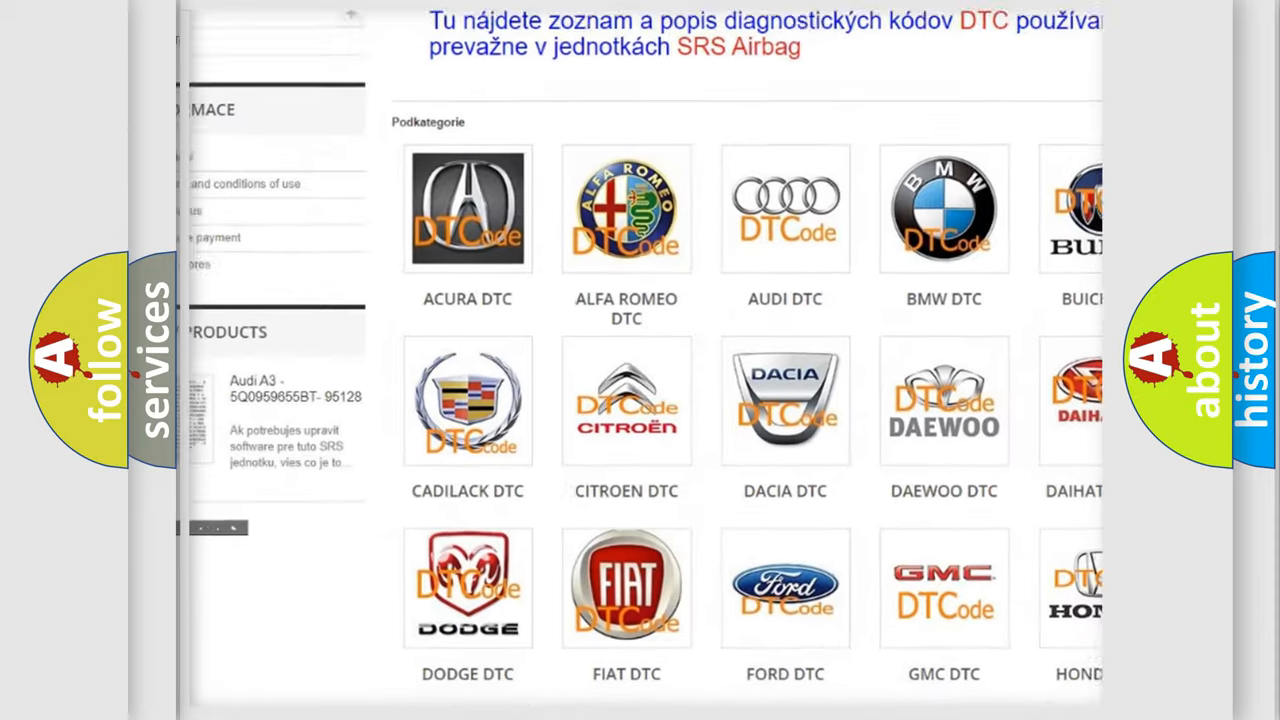
pyautogui.scroll(-3)
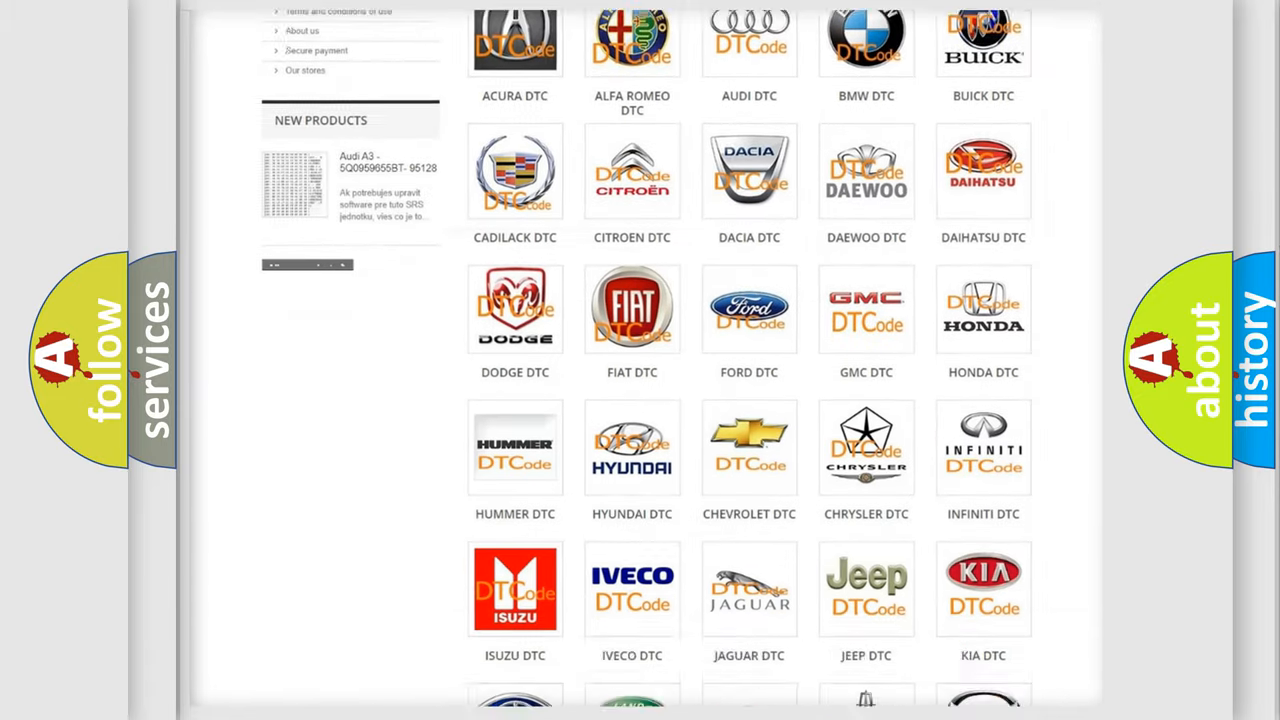
pyautogui.scroll(-3)
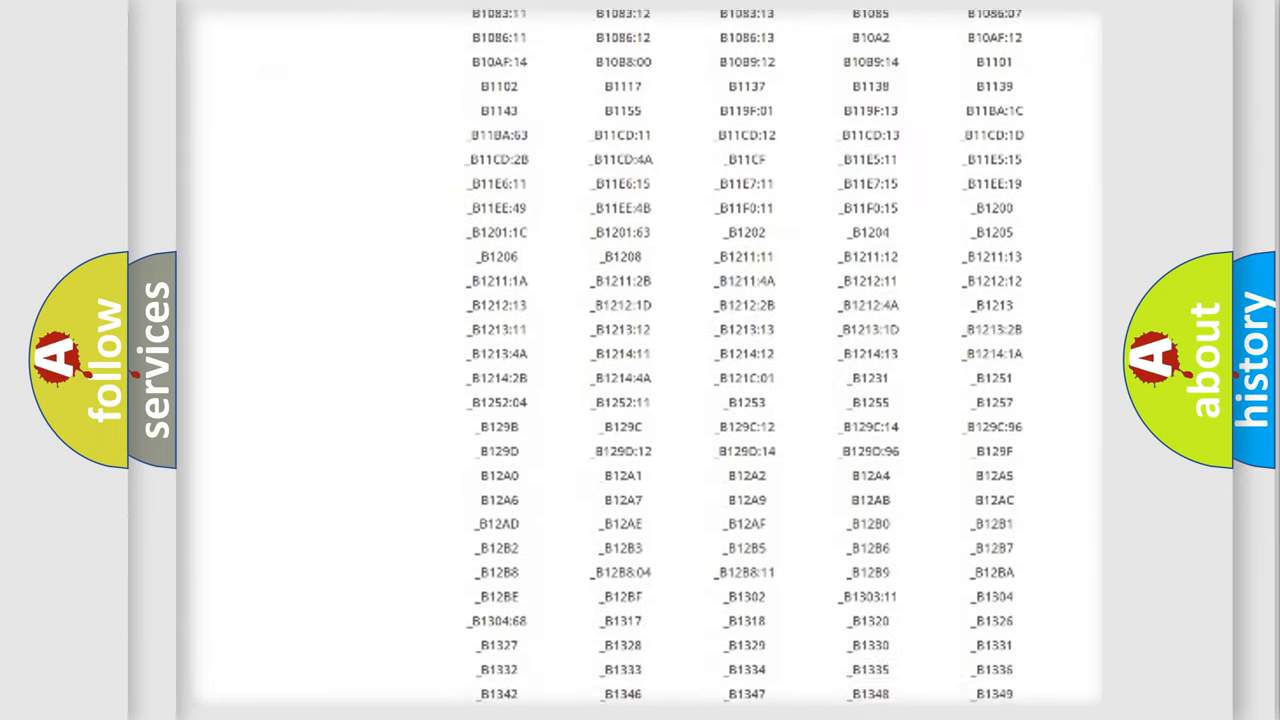
pyautogui.scroll(-3)
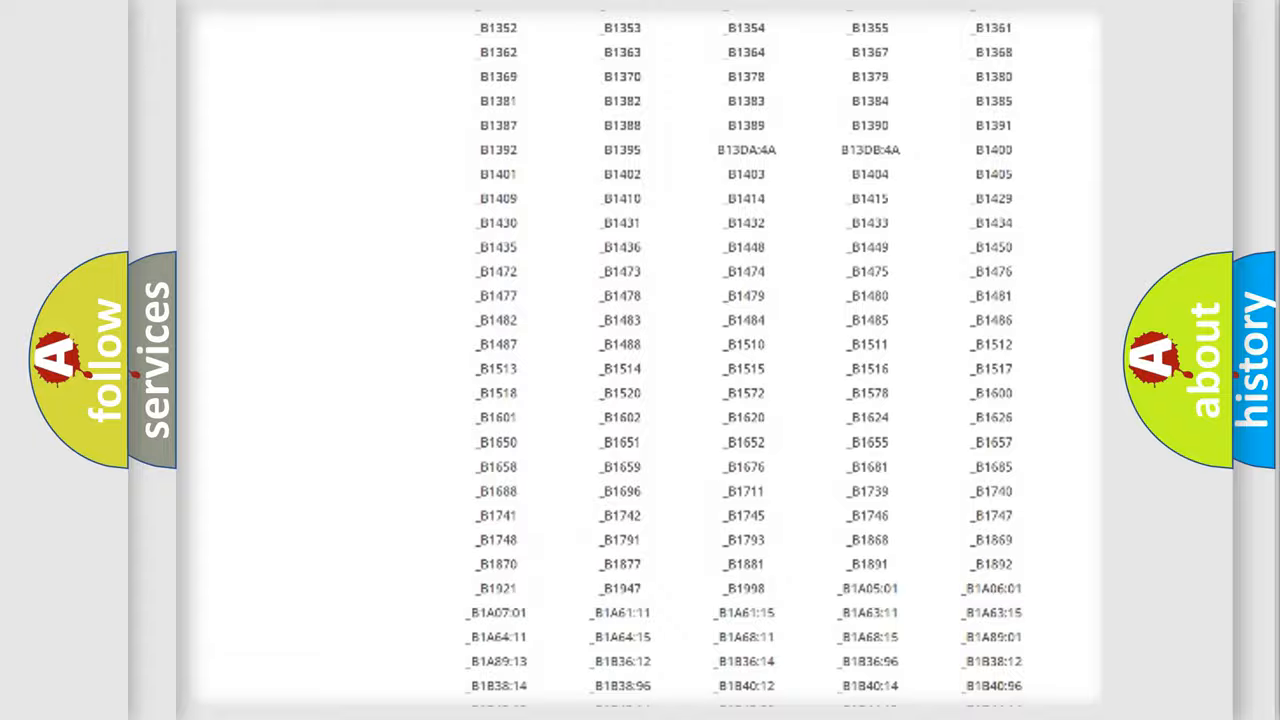